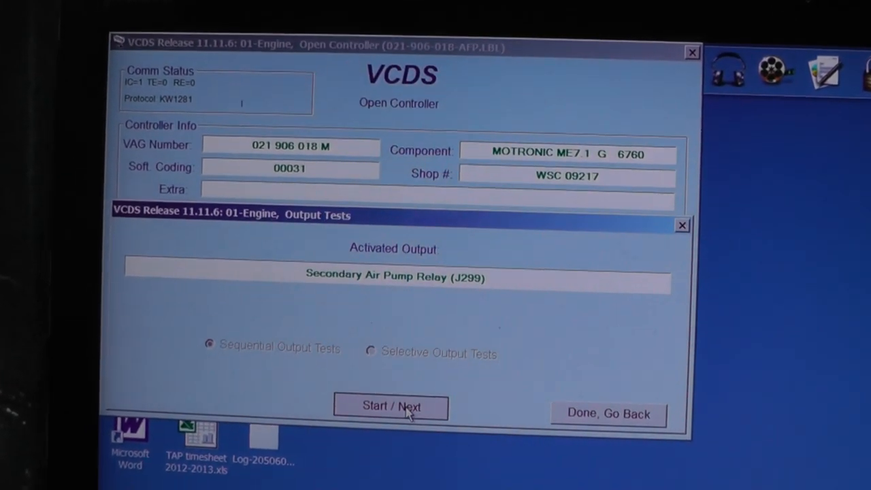
Advance the output test to activate the Intake Manifold Valve (N156)
{"action": "left_click", "coordinate": [392, 405]}
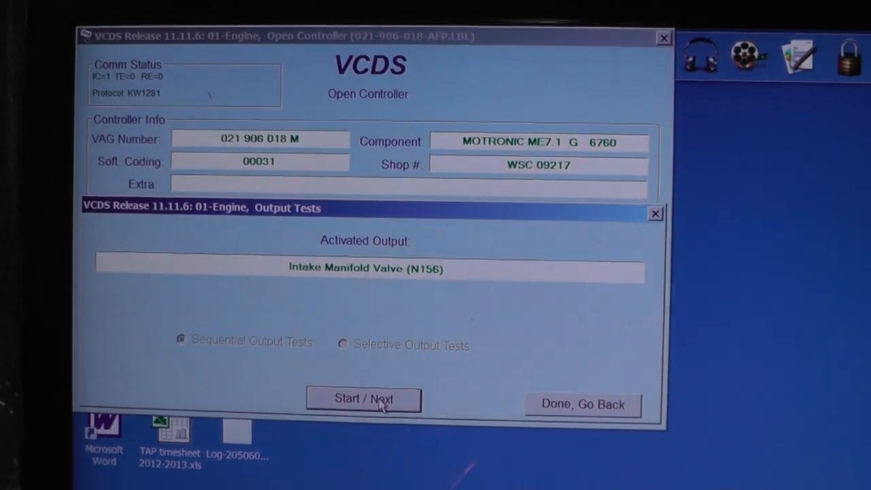